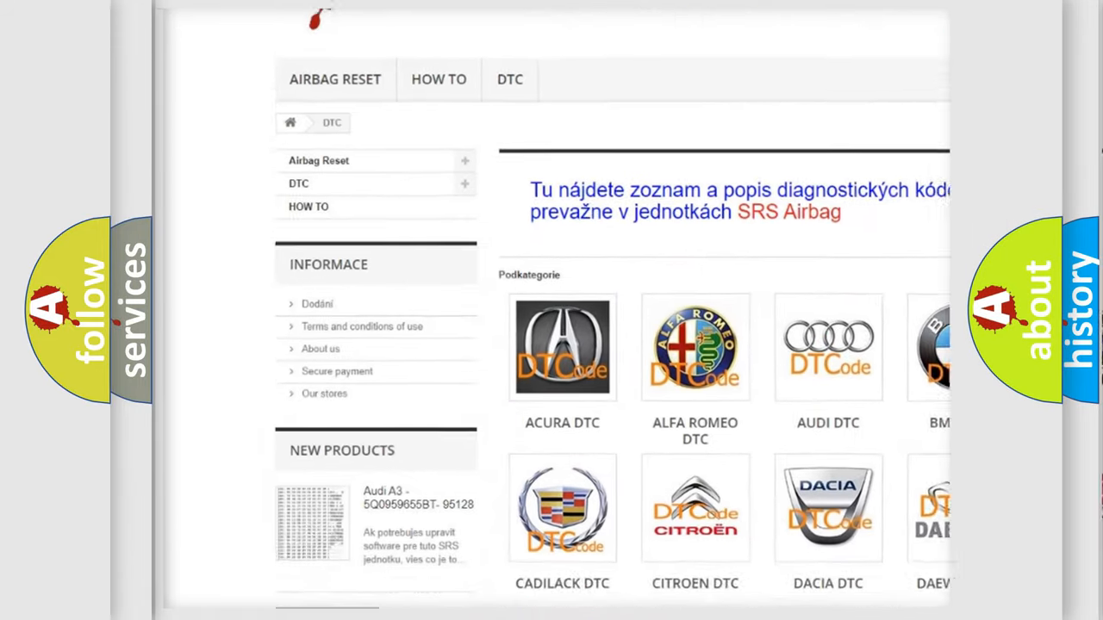
scroll("down", 3)
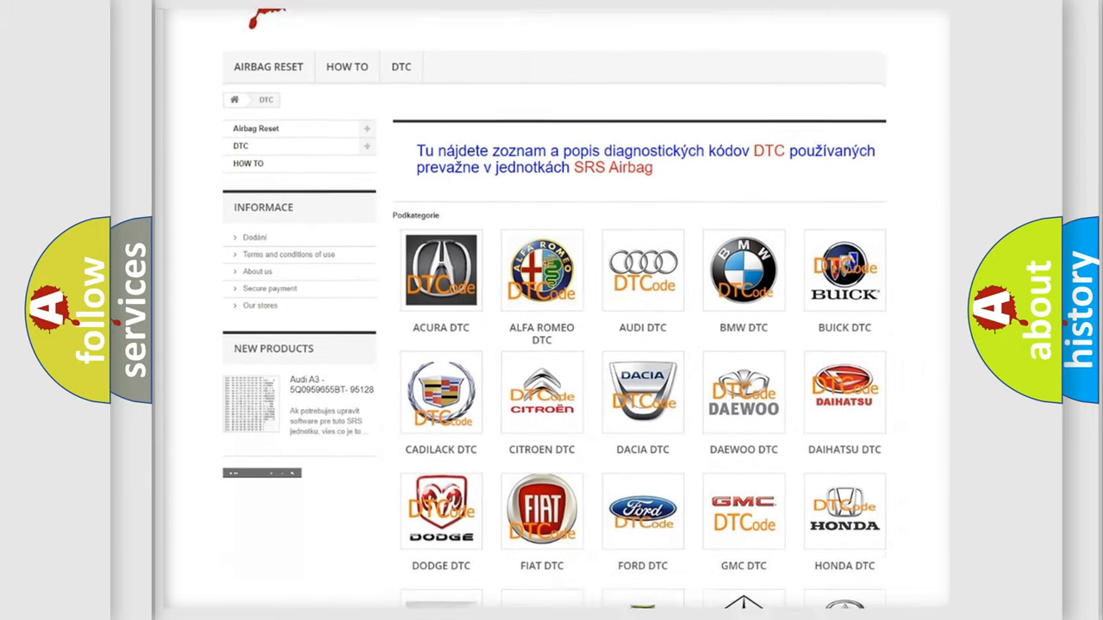
scroll("down", 3)
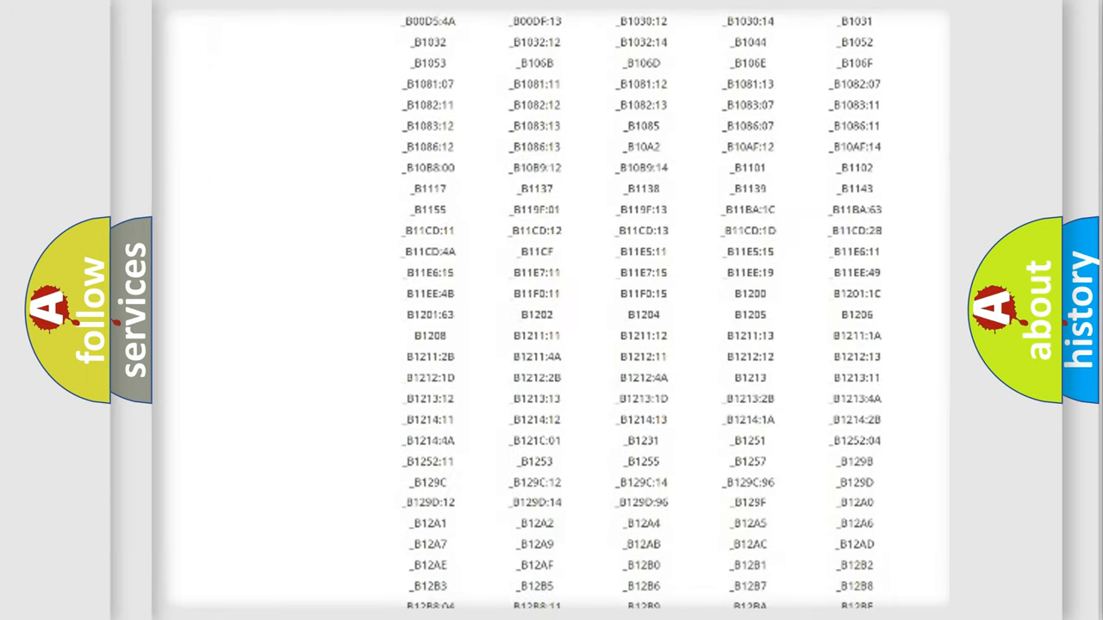
scroll("down", 3)
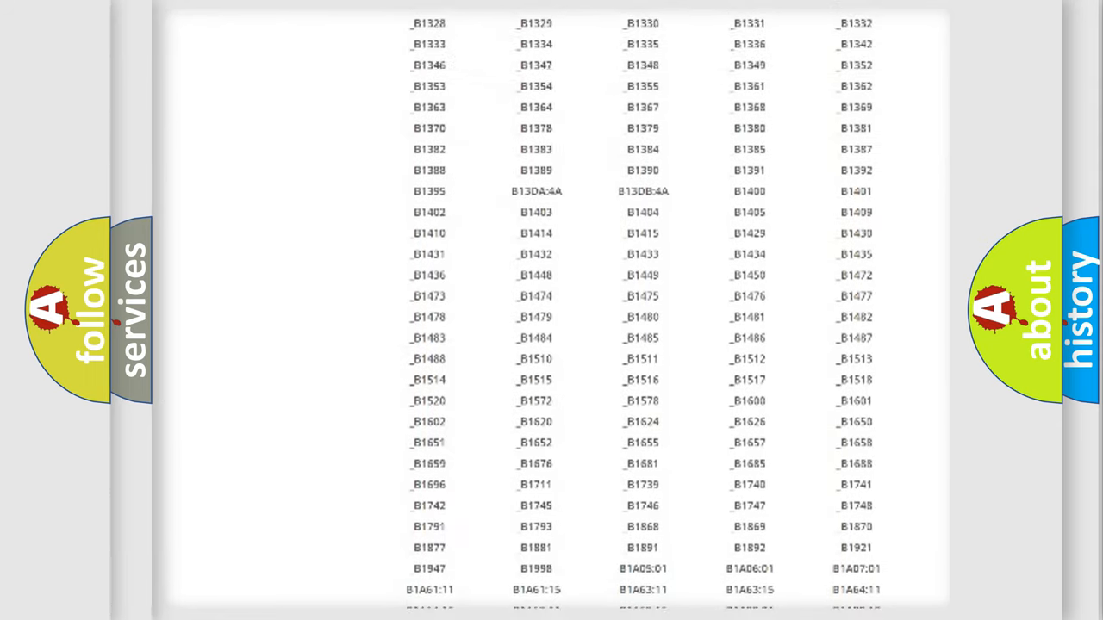